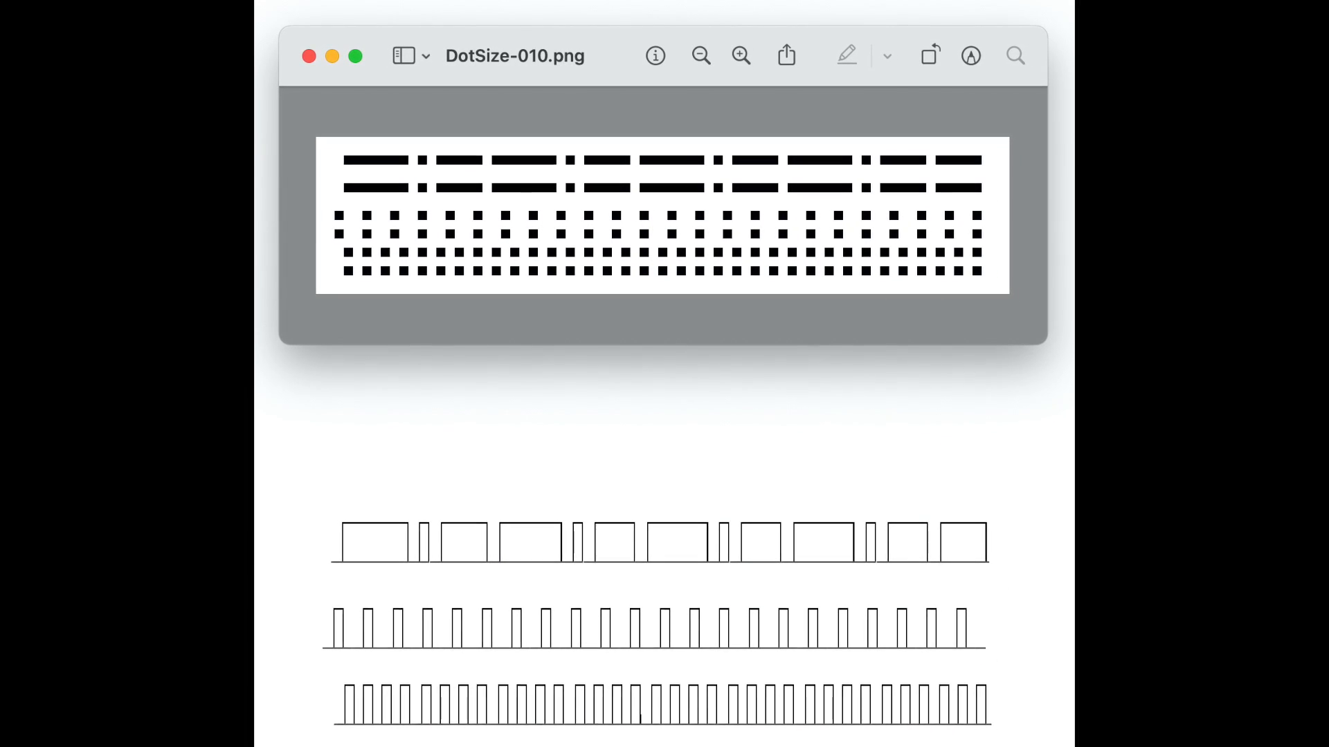
# Step: Close the DotSize-010.png Preview window, revealing the DotSize image folder
pyautogui.click(308, 55)
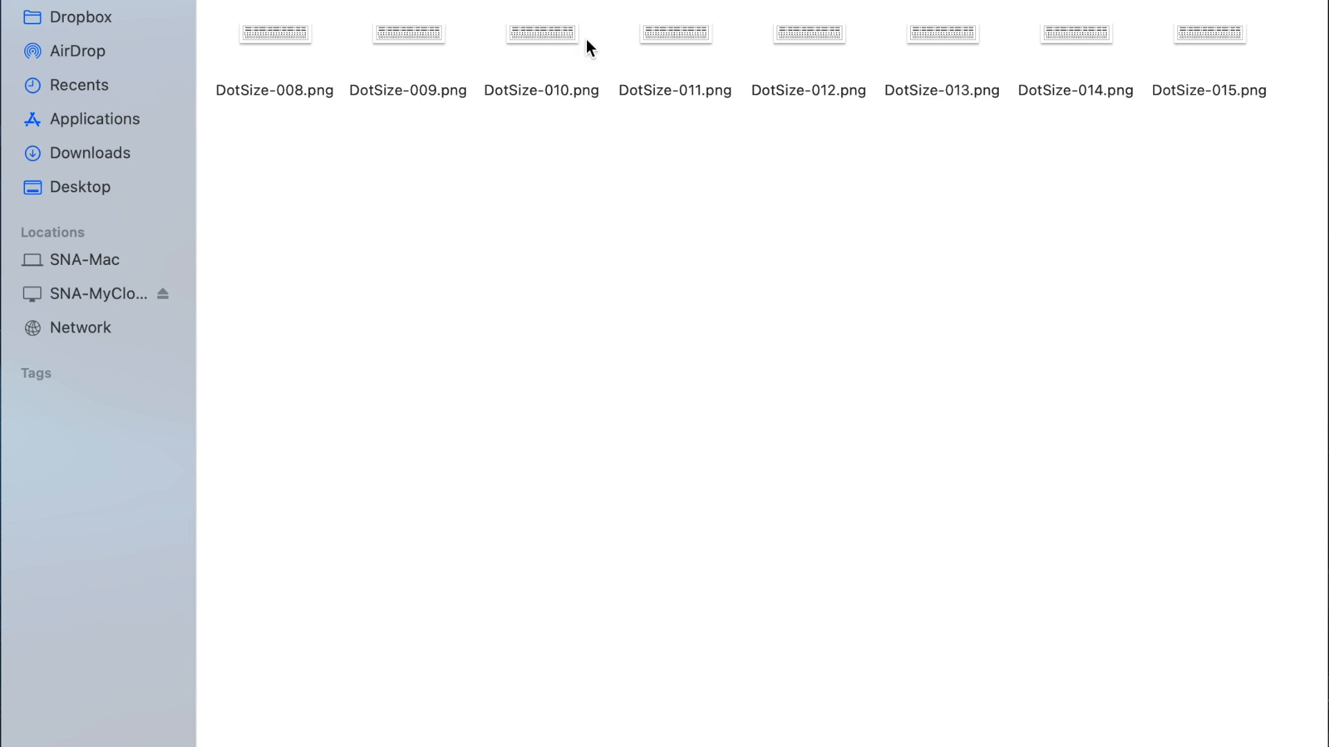
pyautogui.moveTo(562, 116)
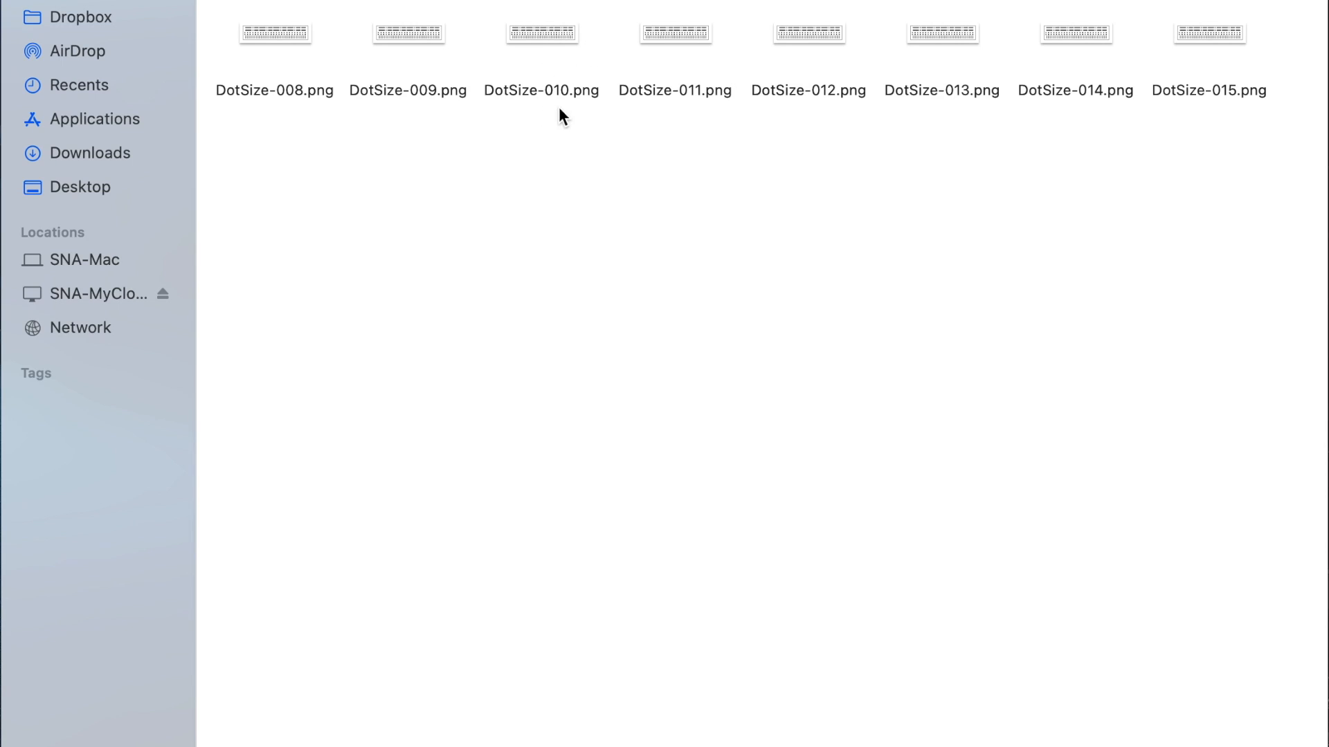
# Step: Open DotSize-010.png in Preview to view its dash and dot rows
pyautogui.doubleClick(541, 34)
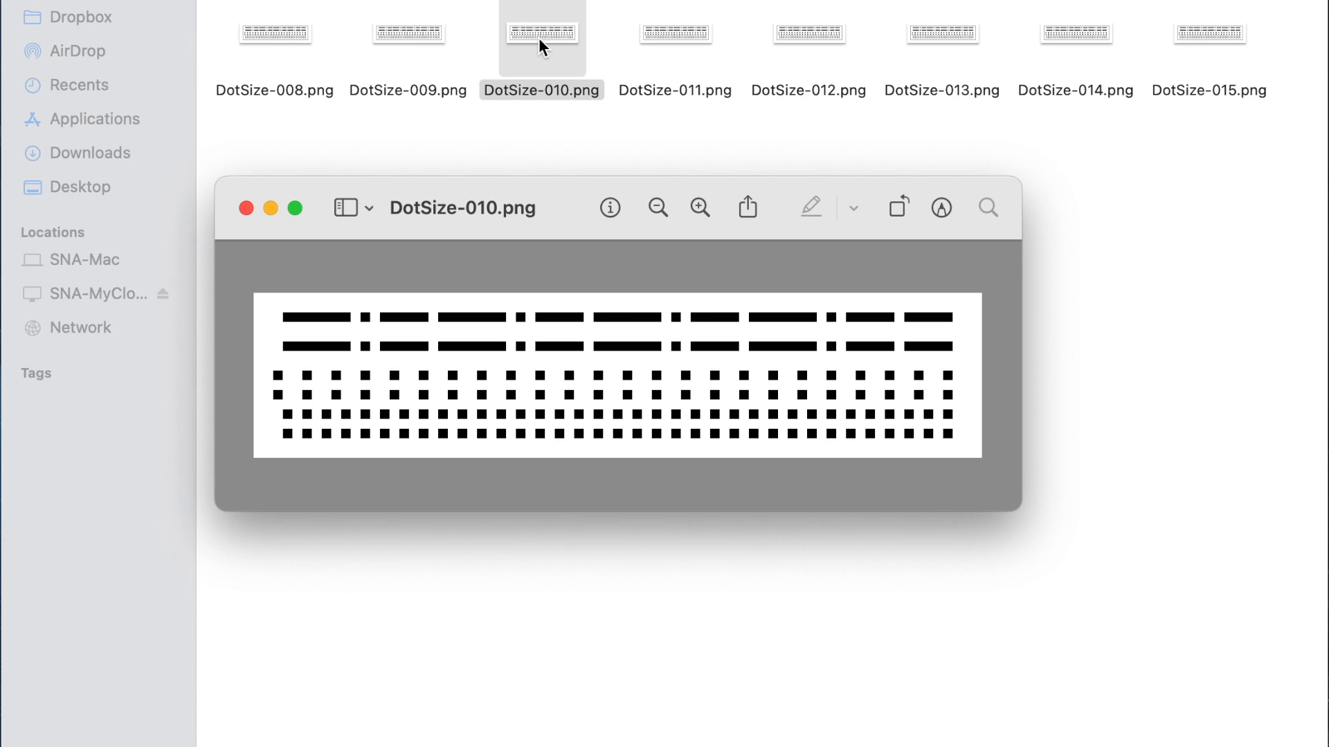
pyautogui.moveTo(512, 440)
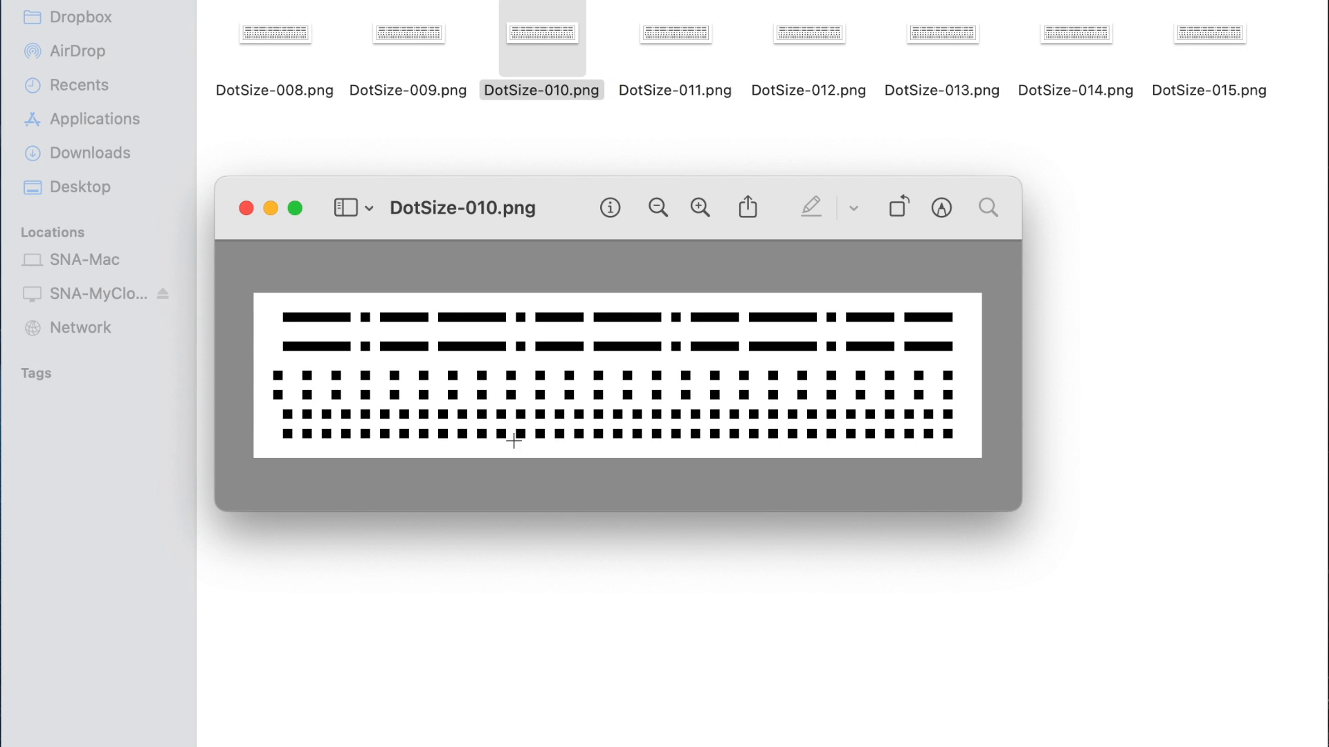
pyautogui.moveTo(289, 436)
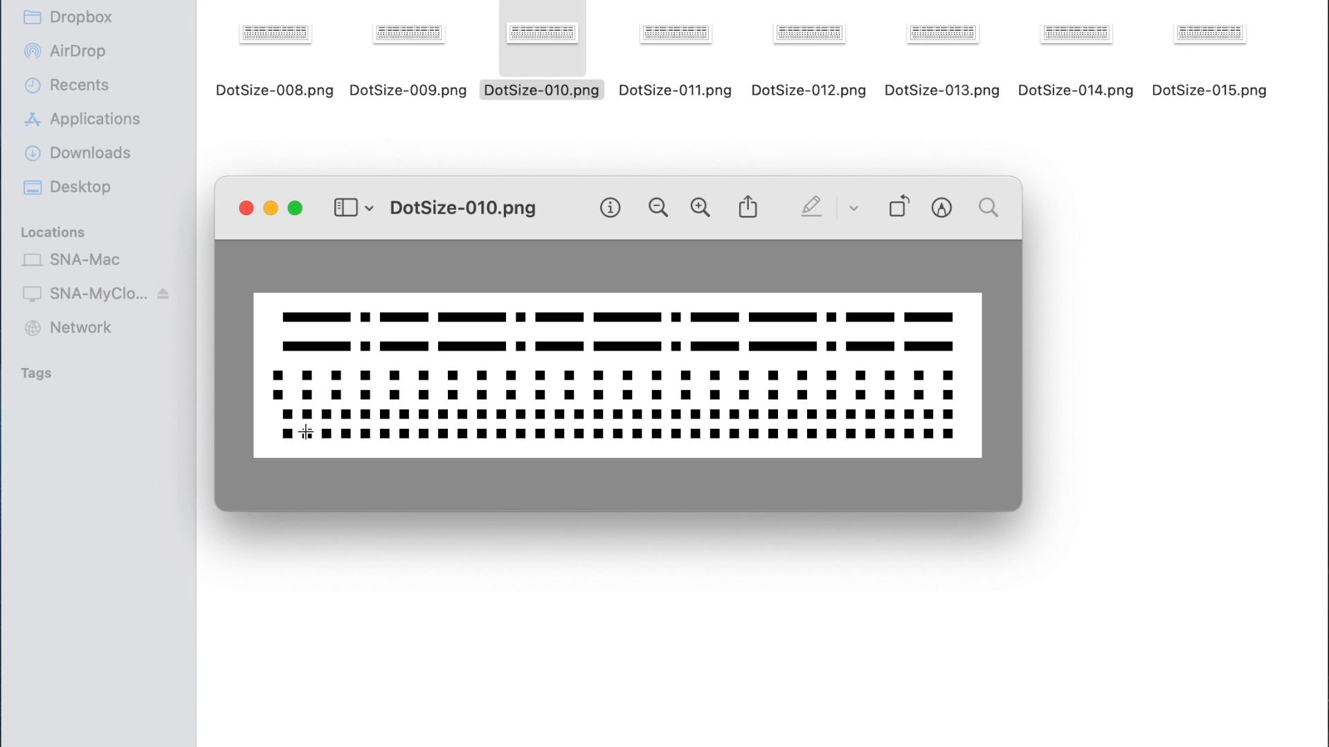
pyautogui.moveTo(270, 433)
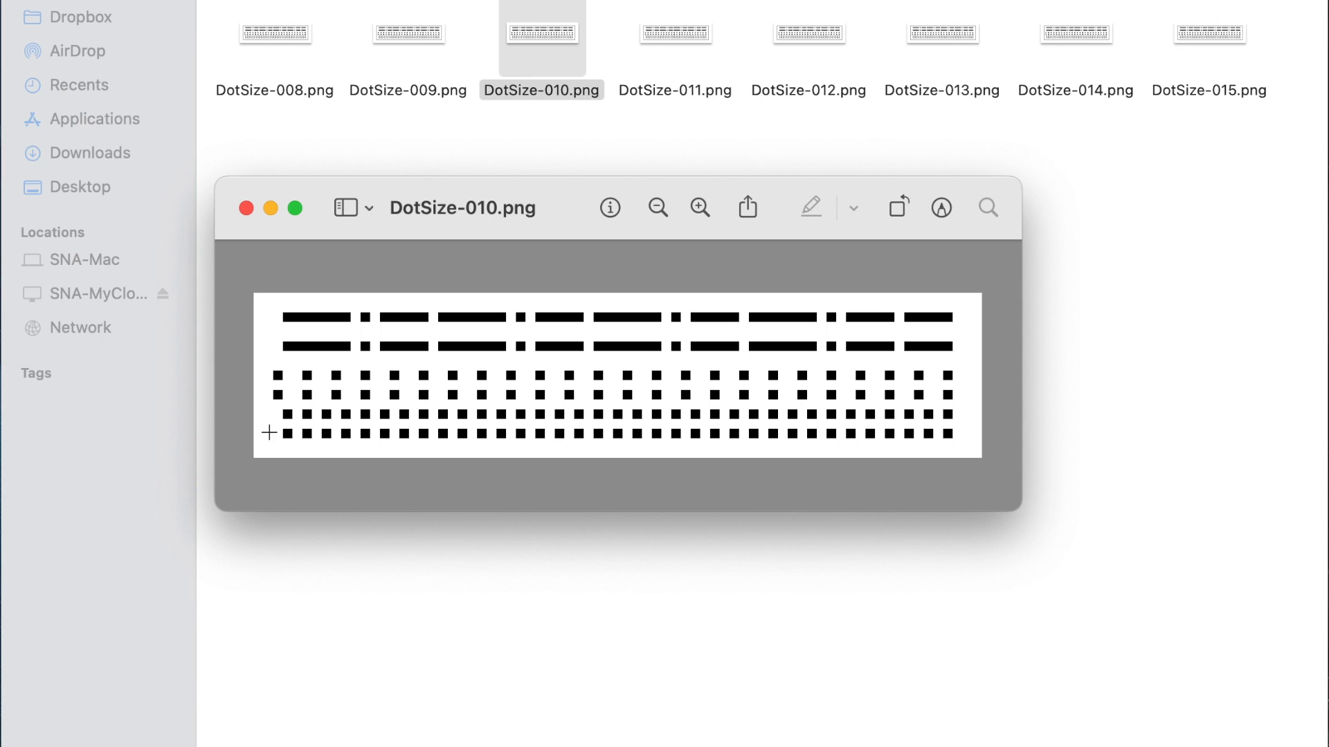
pyautogui.moveTo(254, 406)
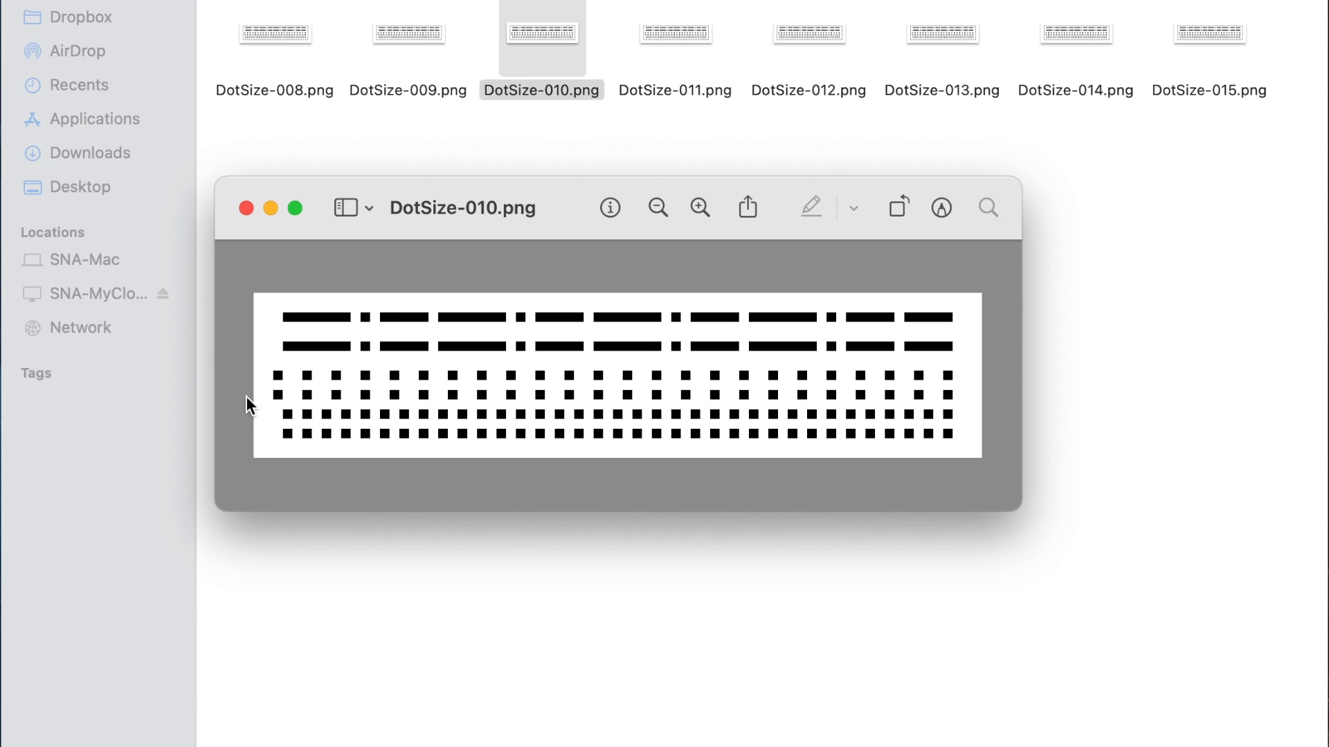
pyautogui.moveTo(288, 407)
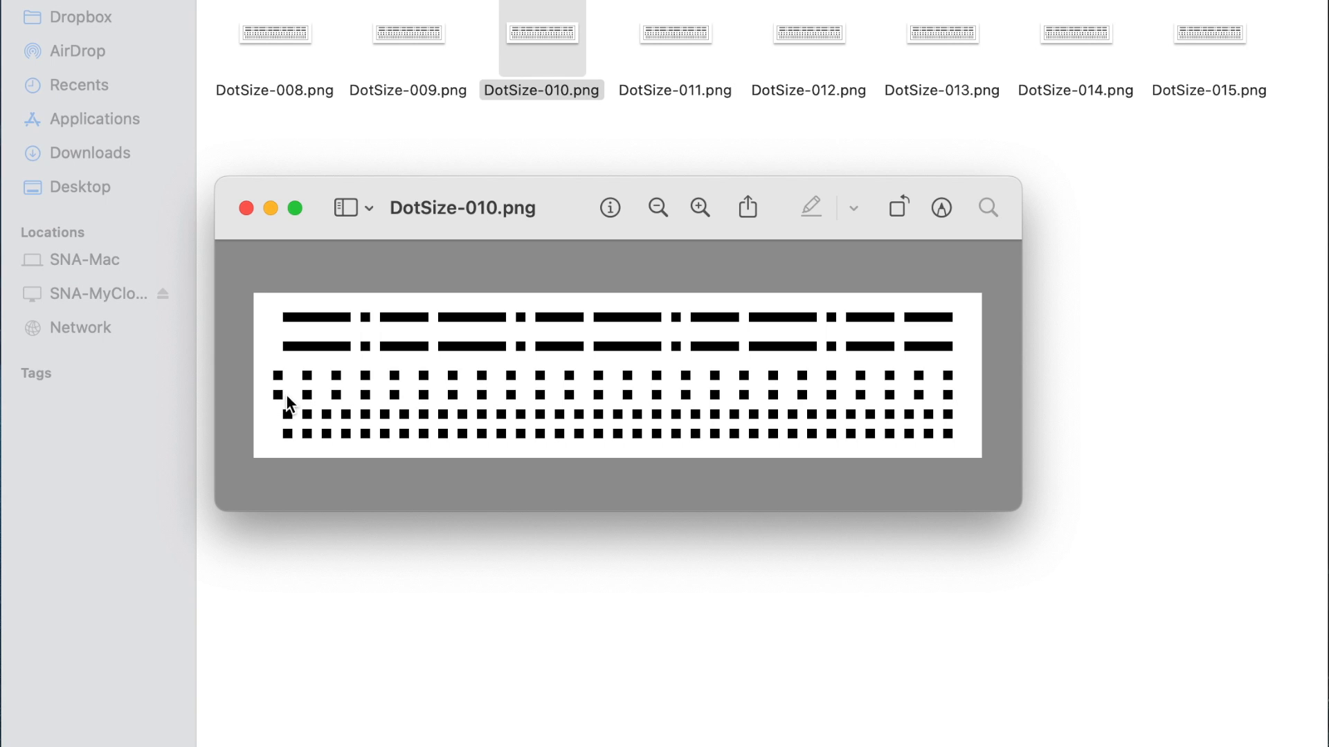
pyautogui.moveTo(299, 398)
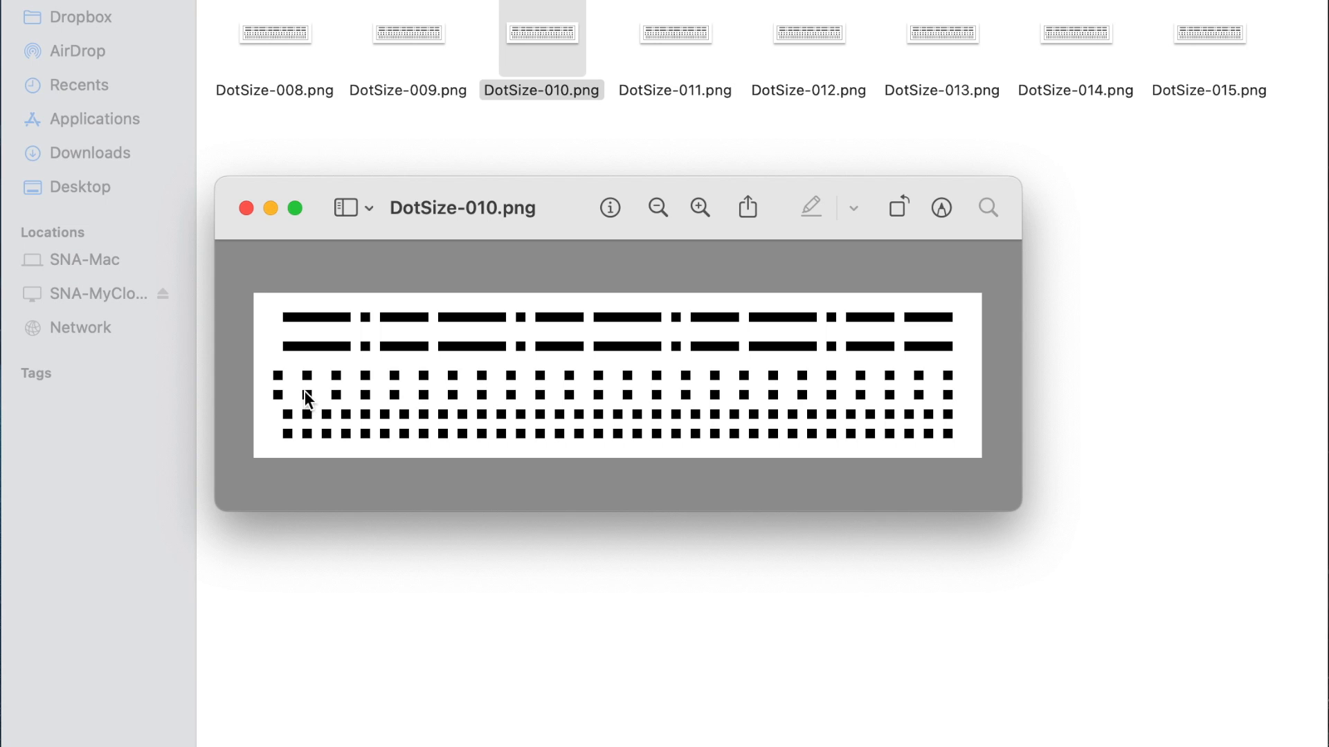
pyautogui.moveTo(332, 406)
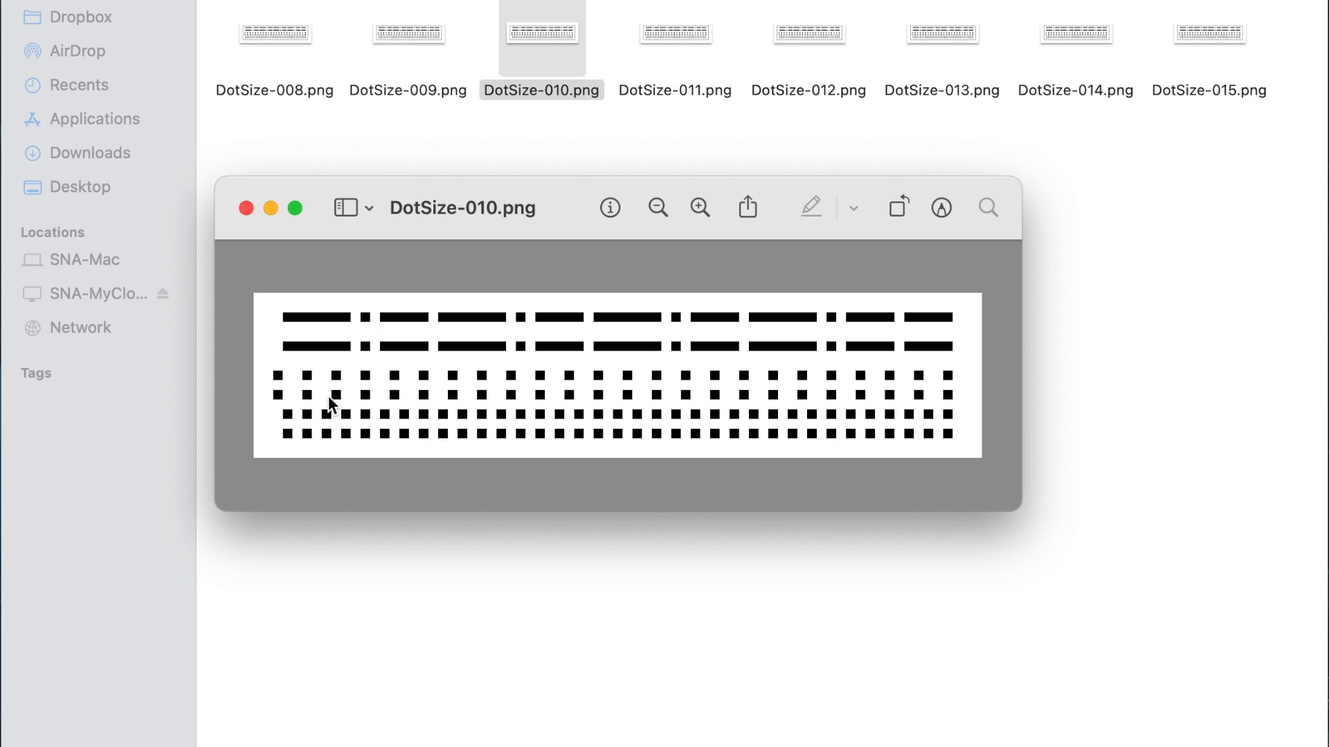
pyautogui.moveTo(272, 353)
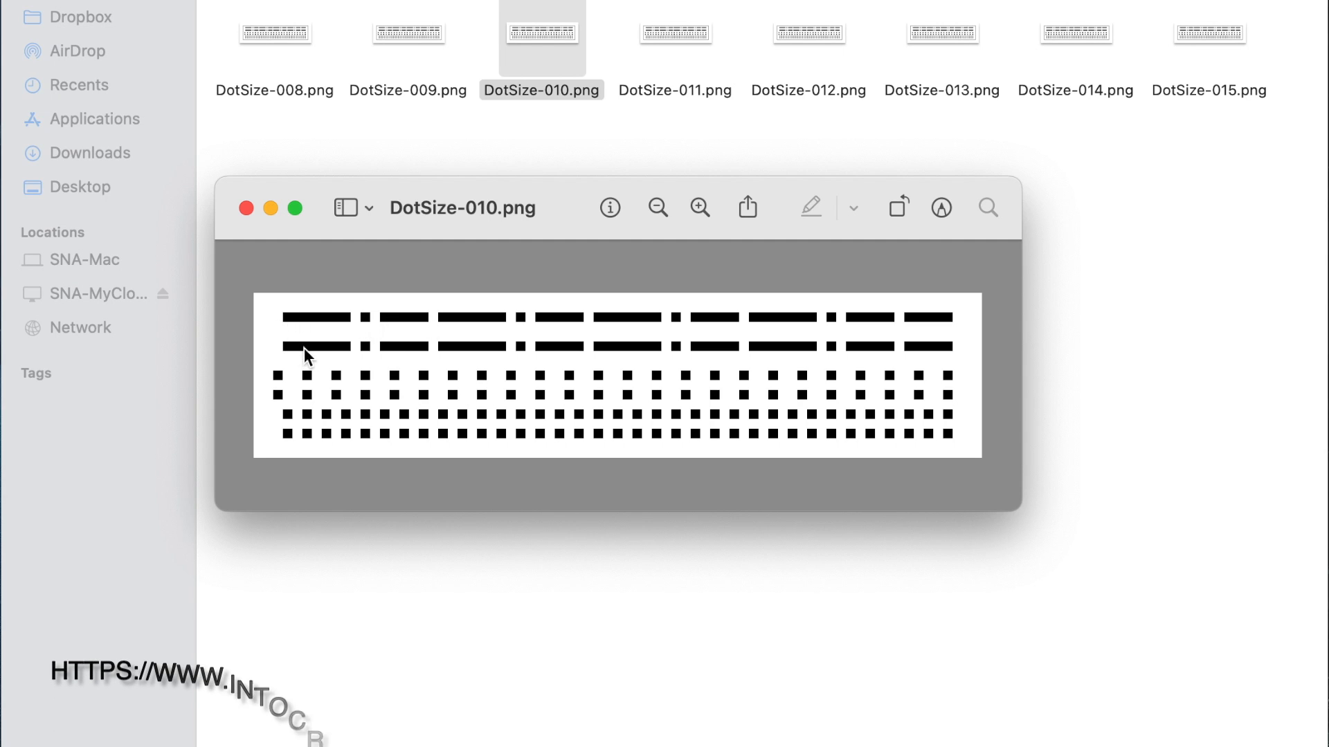
pyautogui.moveTo(363, 353)
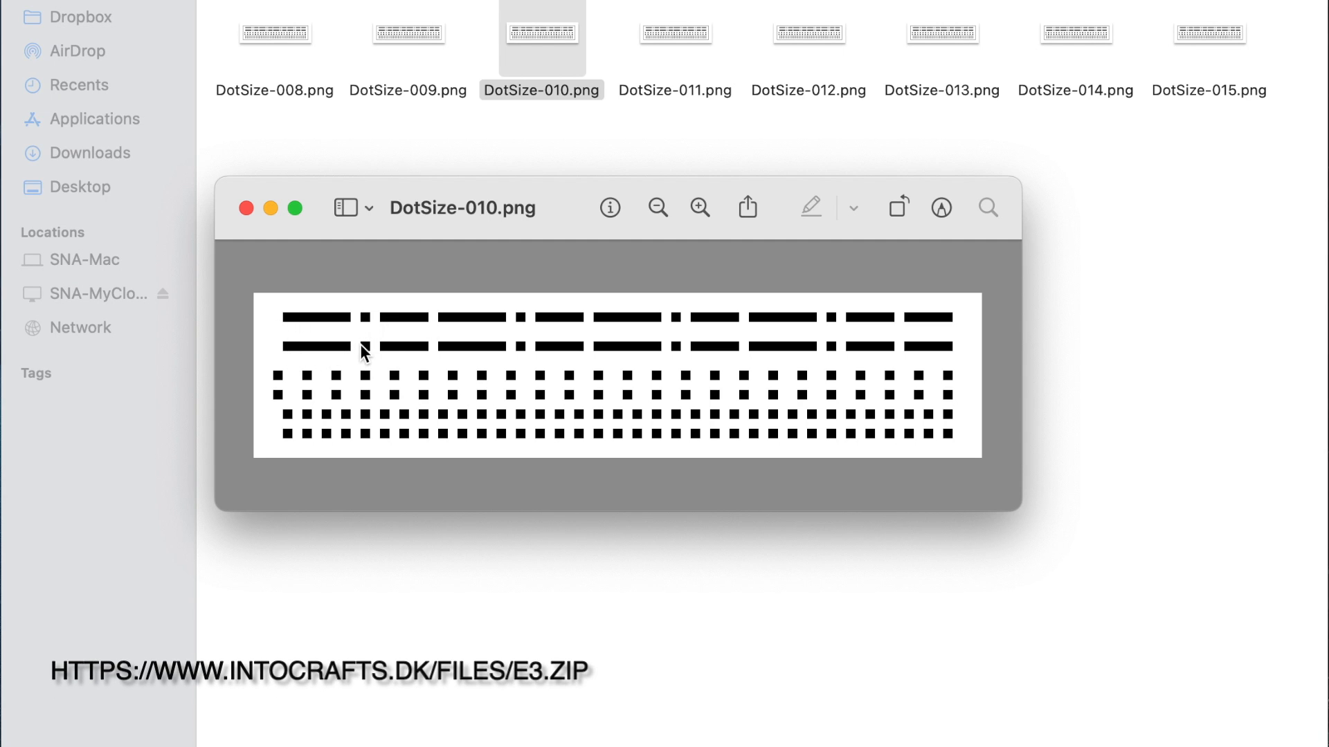
pyautogui.moveTo(519, 355)
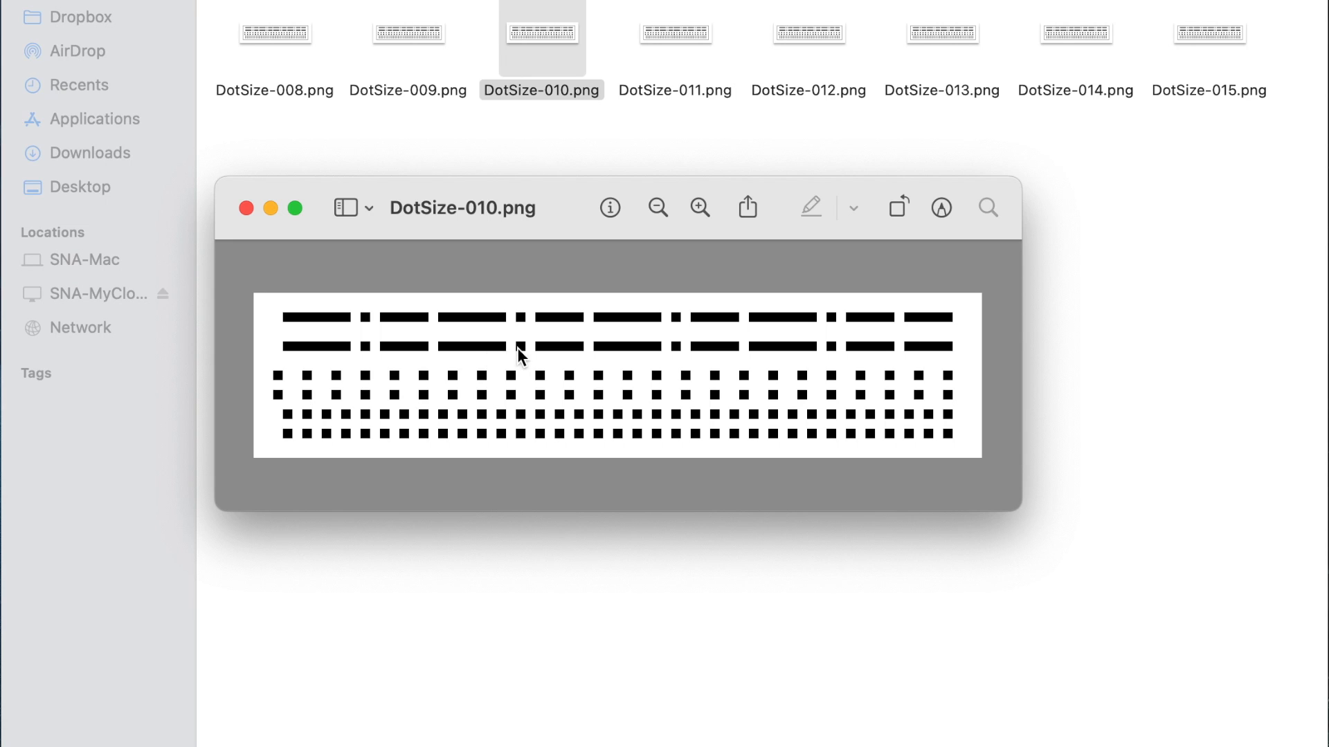
pyautogui.moveTo(599, 334)
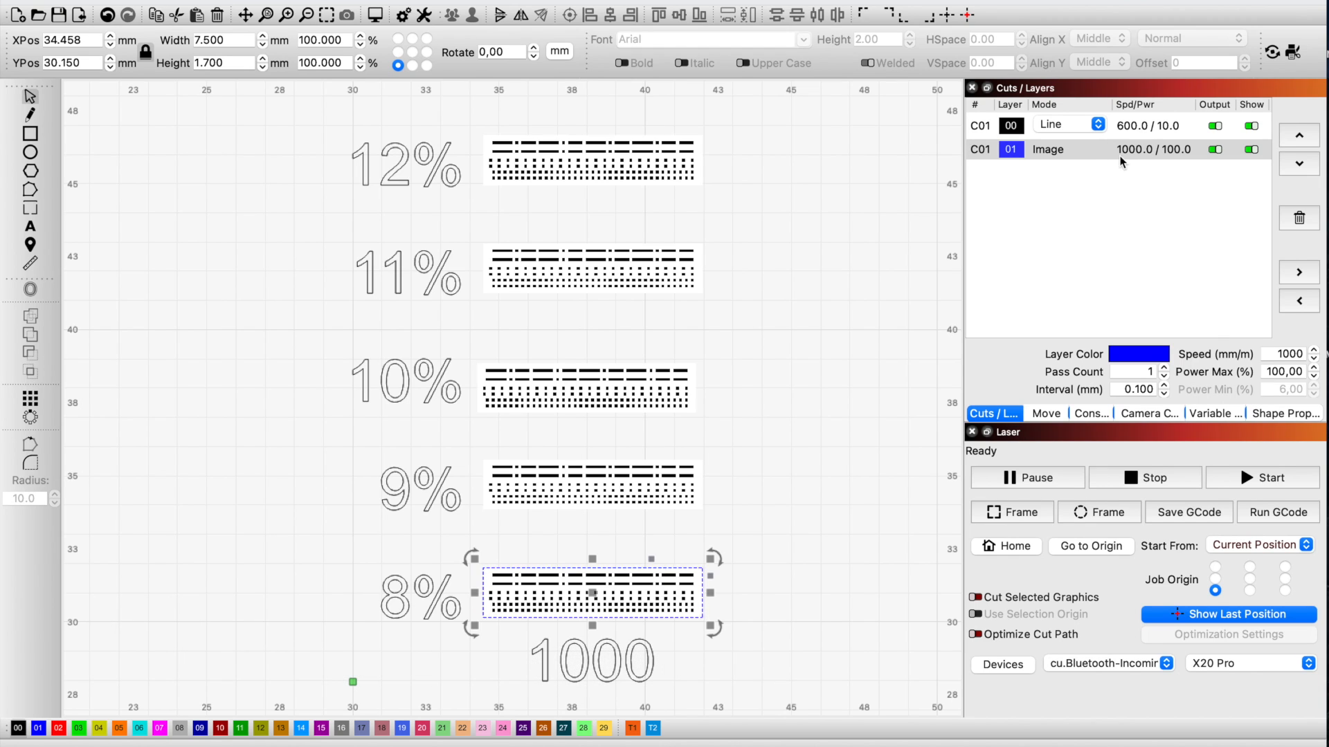
pyautogui.moveTo(1139, 172)
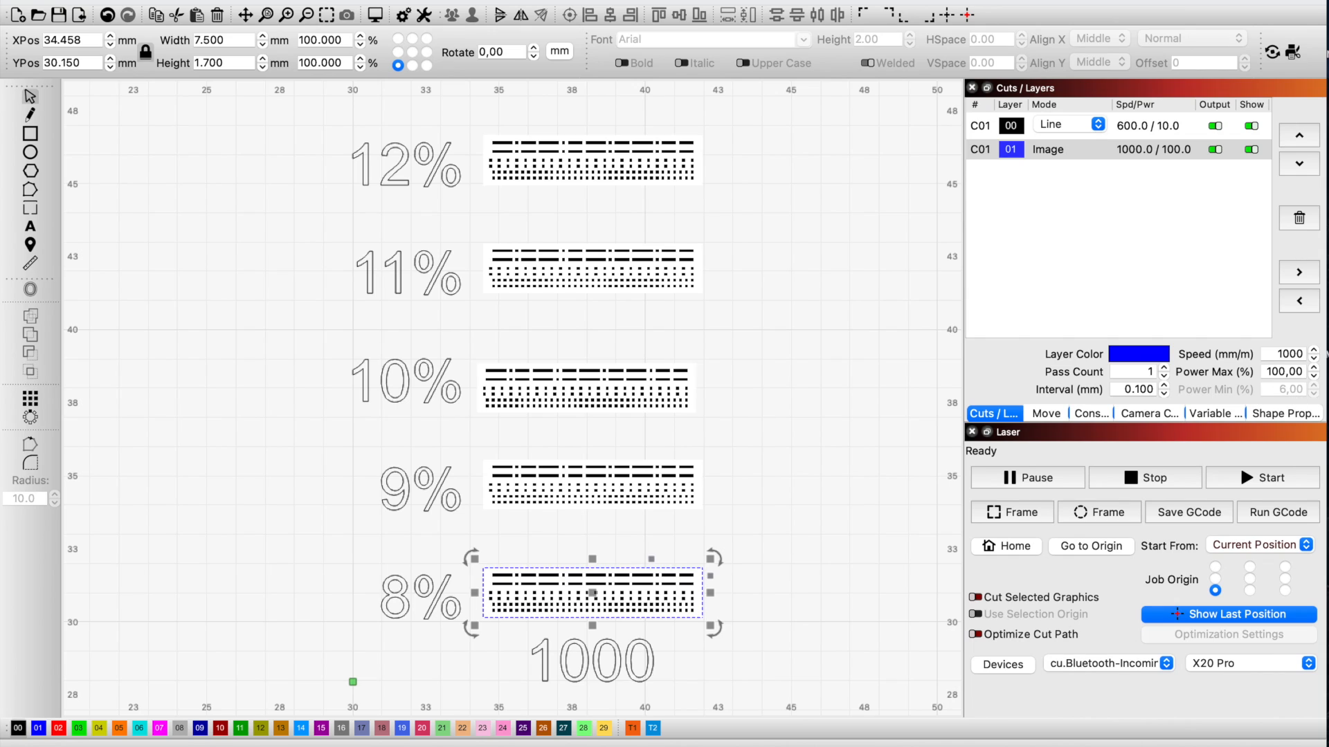
# Step: Show Shape Properties for the 12% image, then select the 11% image for its power scale
pyautogui.click(1283, 414)
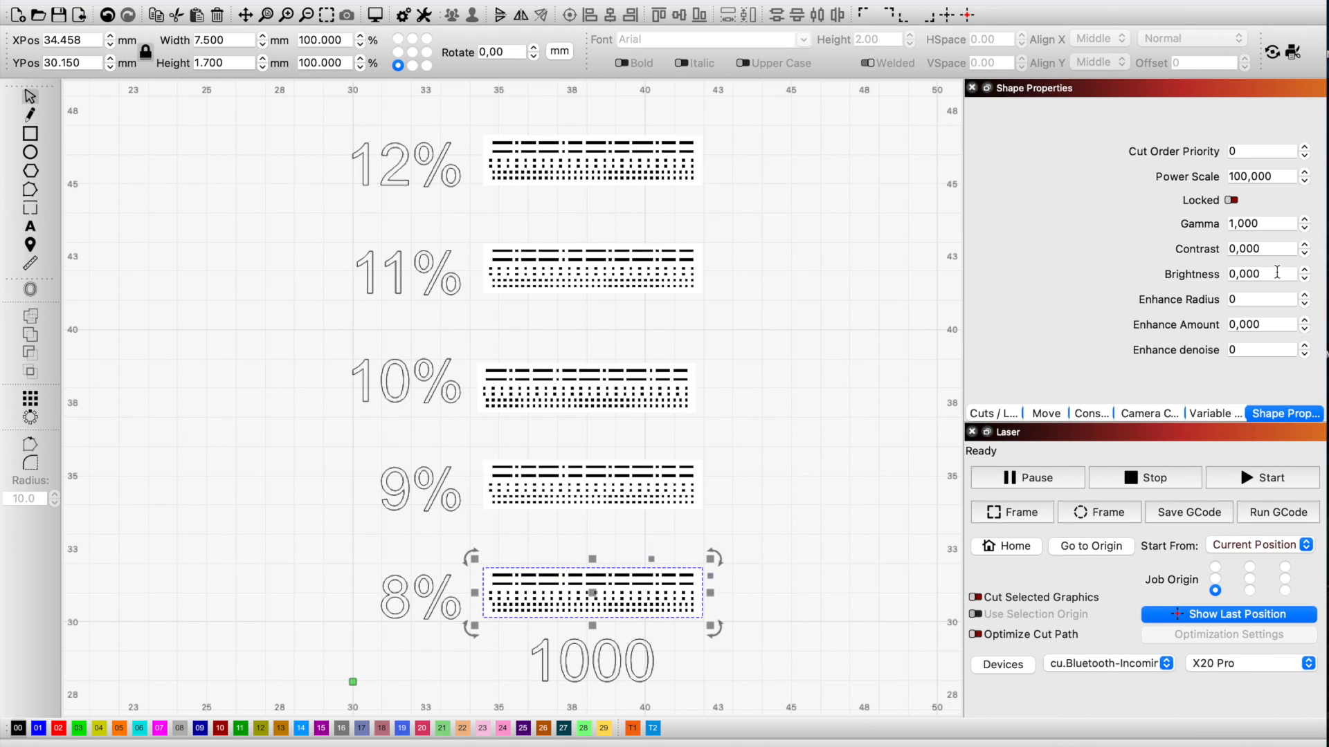
pyautogui.moveTo(1175, 176)
pyautogui.write('12')
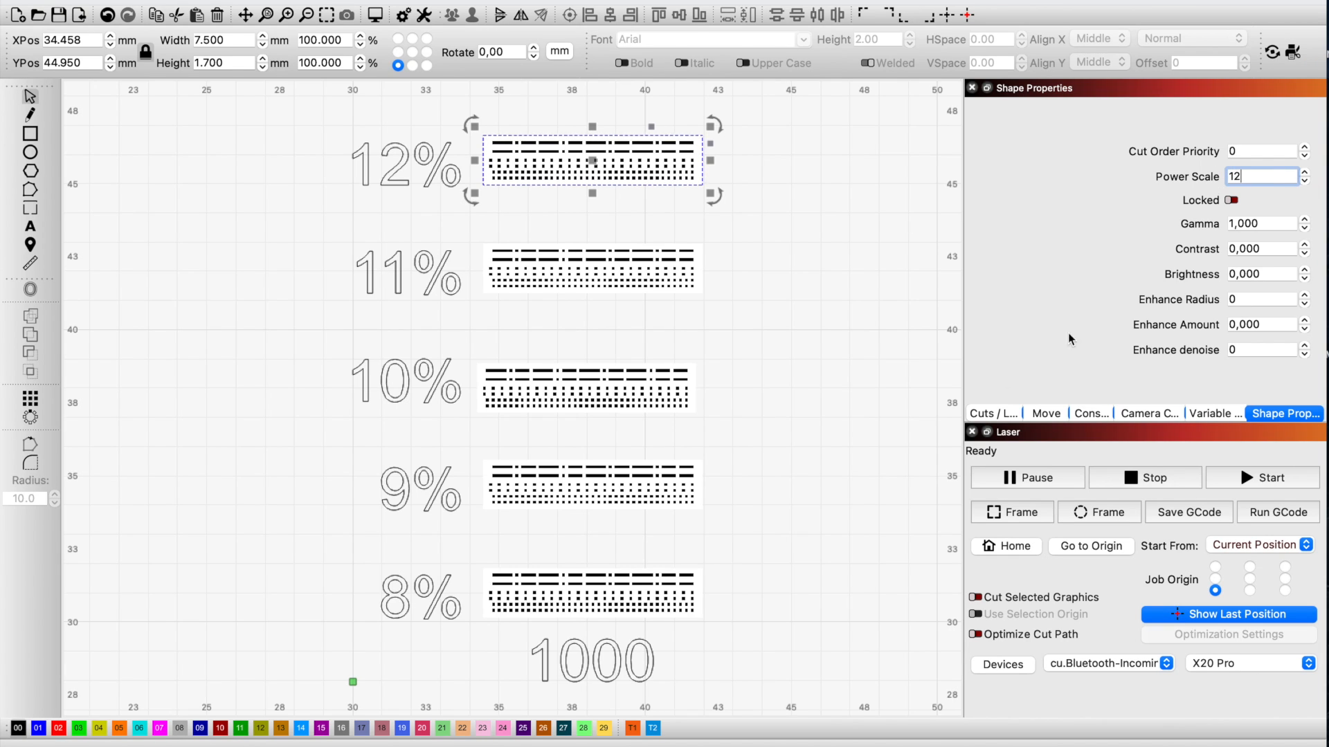
pyautogui.click(591, 267)
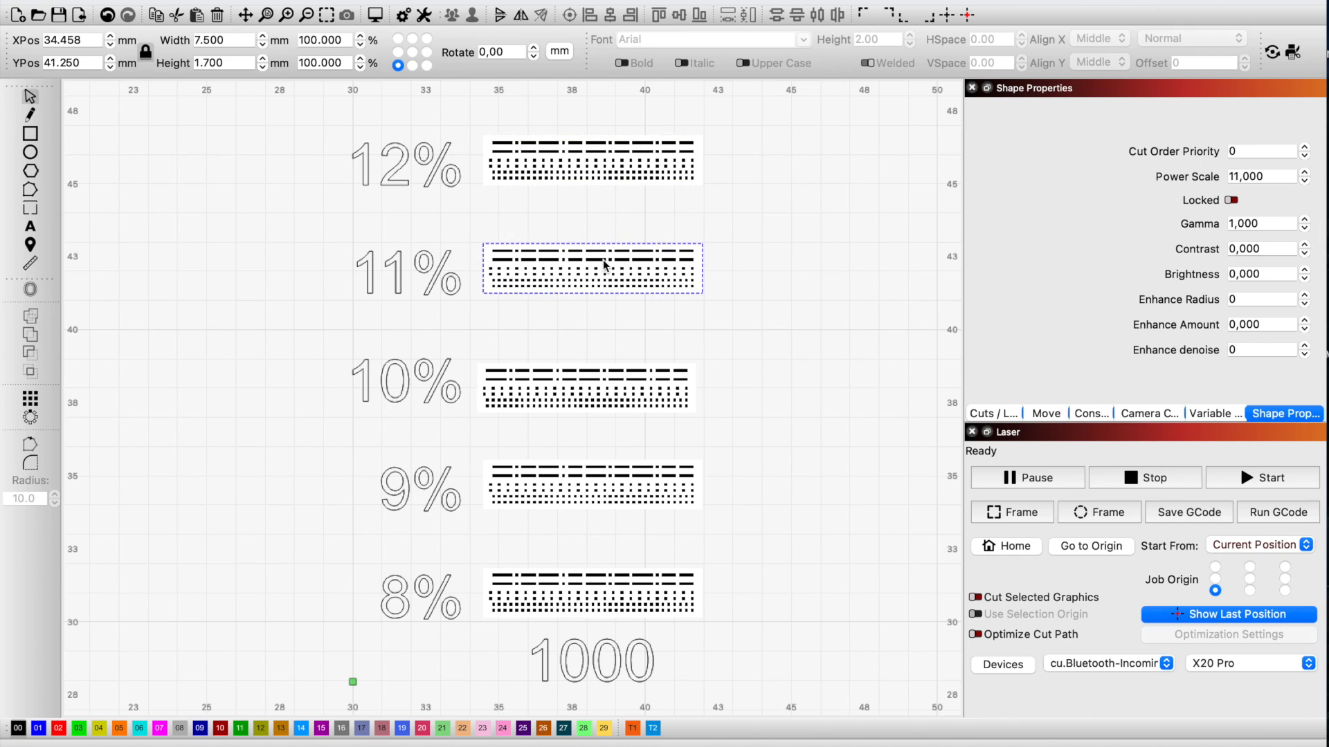